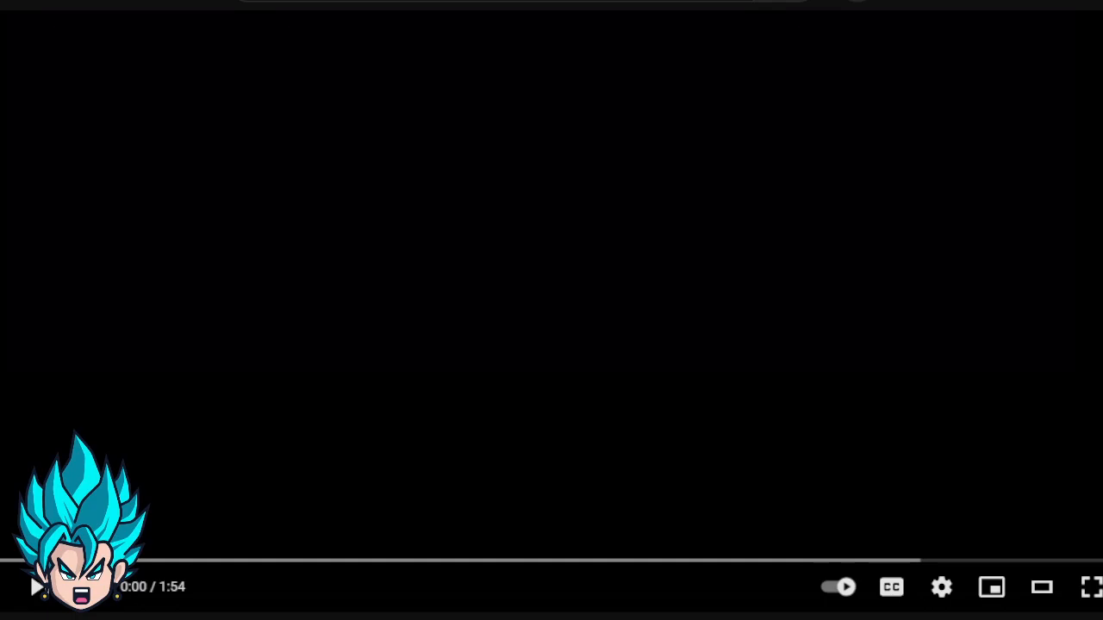
{"action": "mouse_move", "coordinate": [509, 460]}
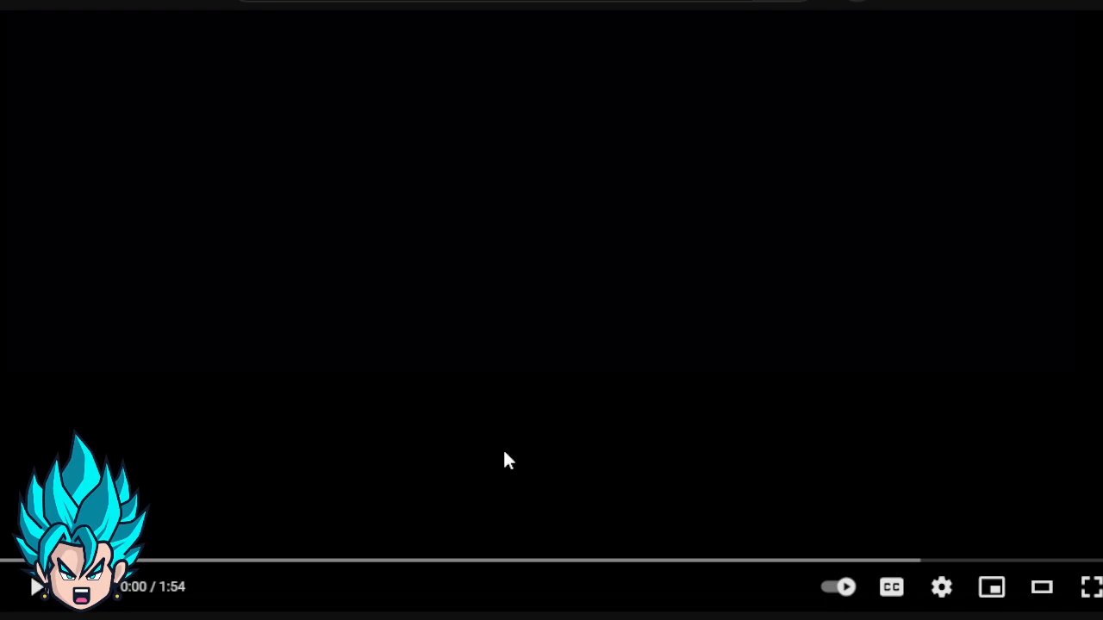